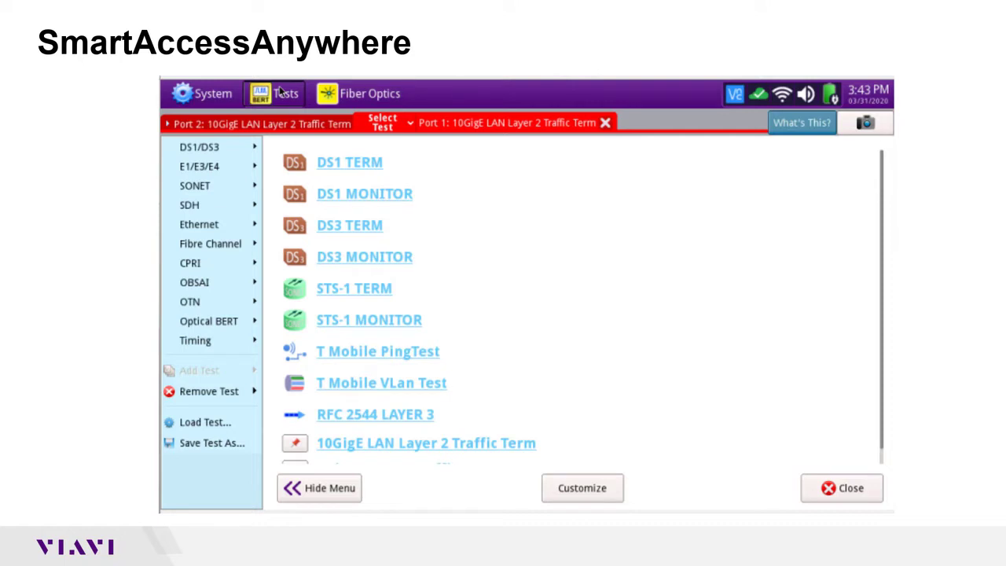
{"action": "mouse_move", "coordinate": [203, 94]}
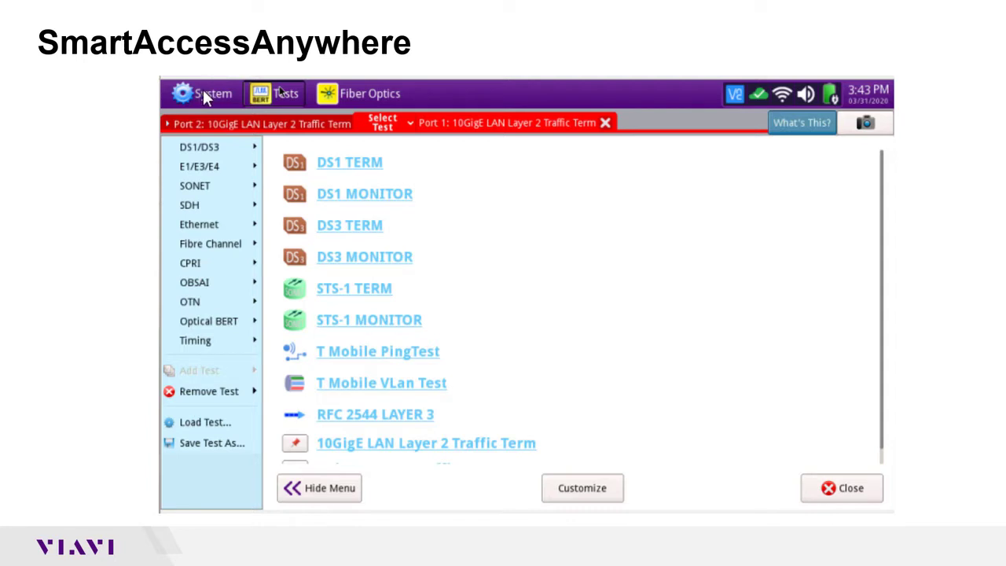
- Switch from the tests list to the System settings page
{"action": "left_click", "coordinate": [203, 94]}
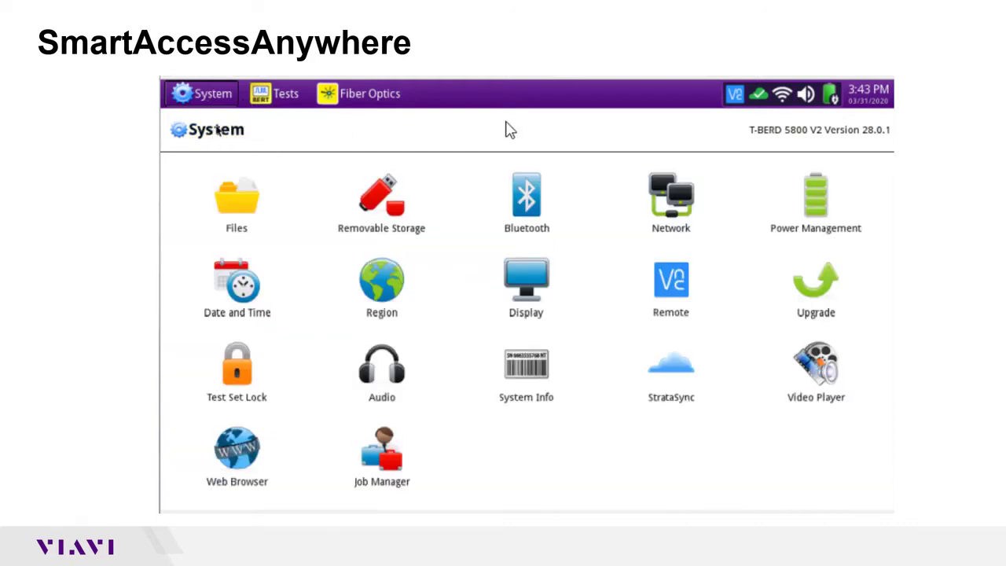
- Review Network LAN and Wi-Fi pages, confirming JD2 association and IP 10.0.0.14
{"action": "left_click", "coordinate": [671, 201]}
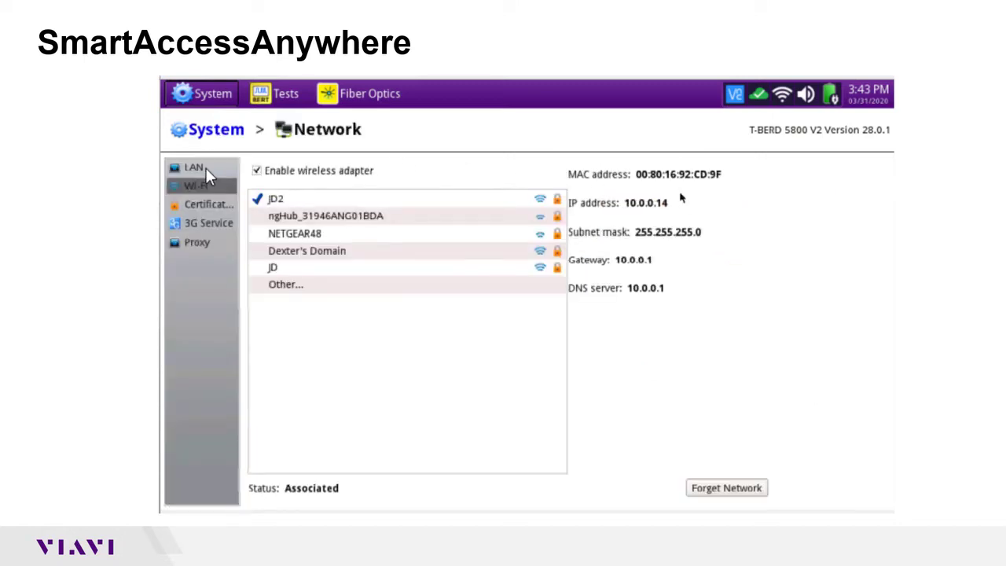
{"action": "left_click", "coordinate": [193, 167]}
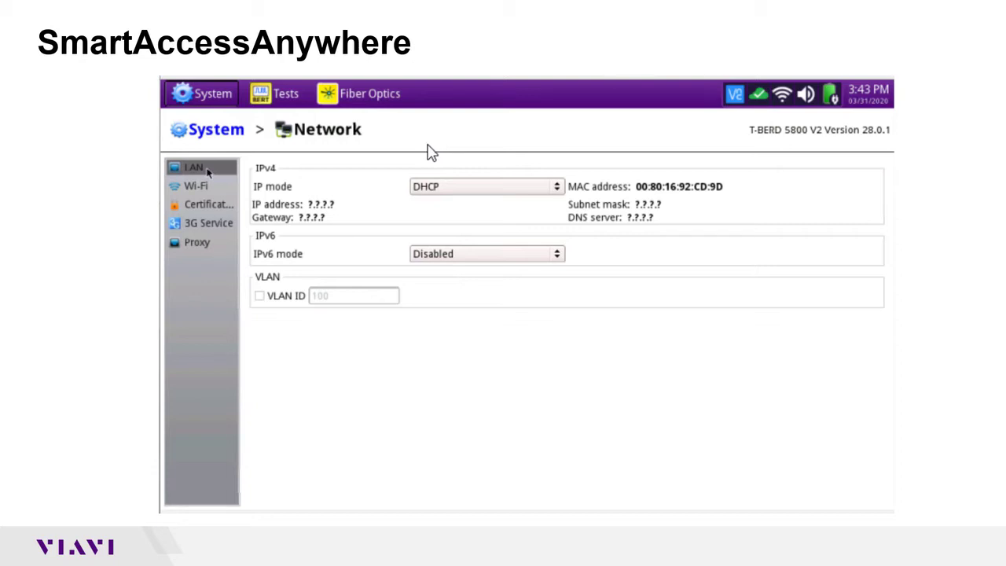
{"action": "left_click", "coordinate": [195, 186]}
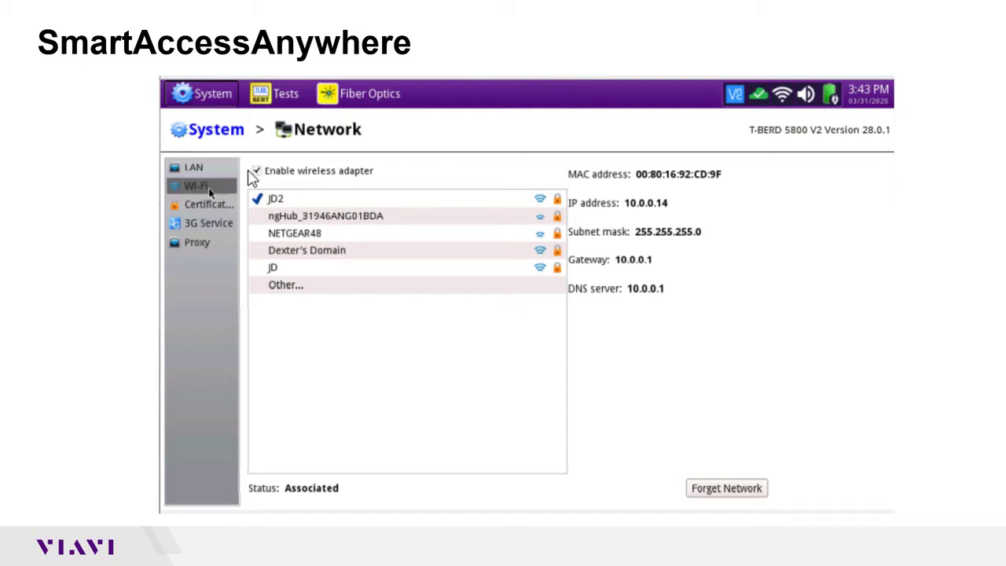
{"action": "left_click", "coordinate": [256, 171]}
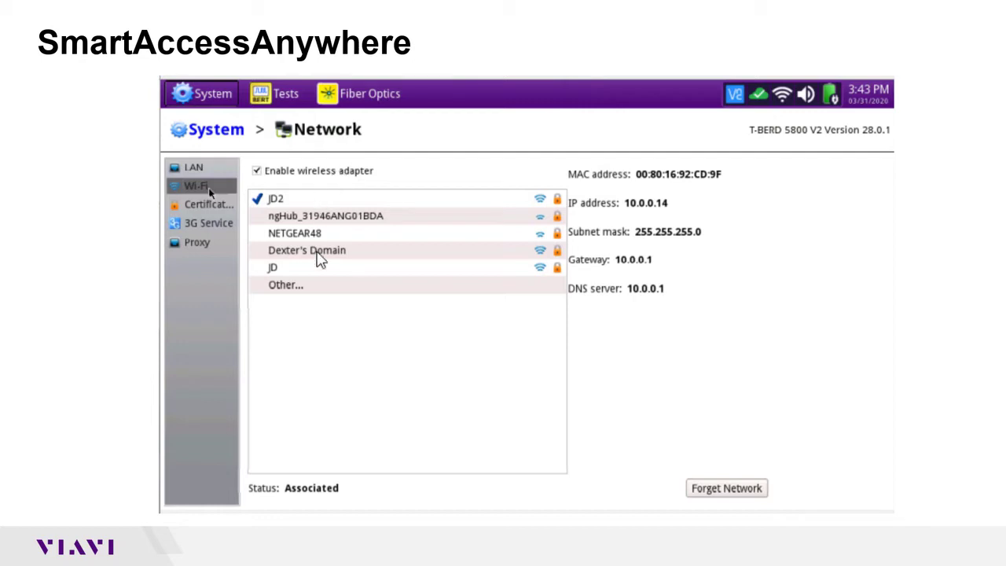
{"action": "mouse_move", "coordinate": [293, 212]}
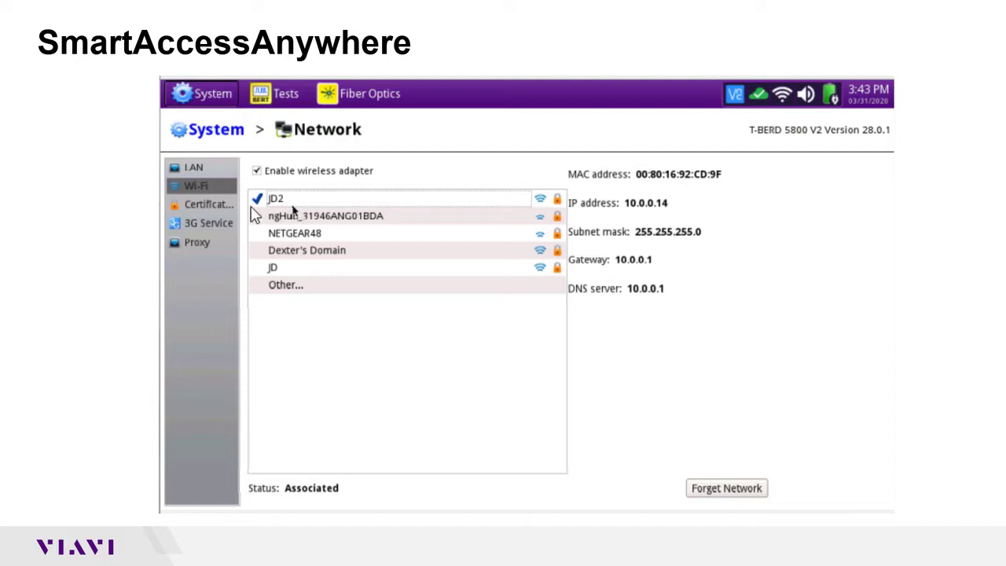
{"action": "mouse_move", "coordinate": [417, 338]}
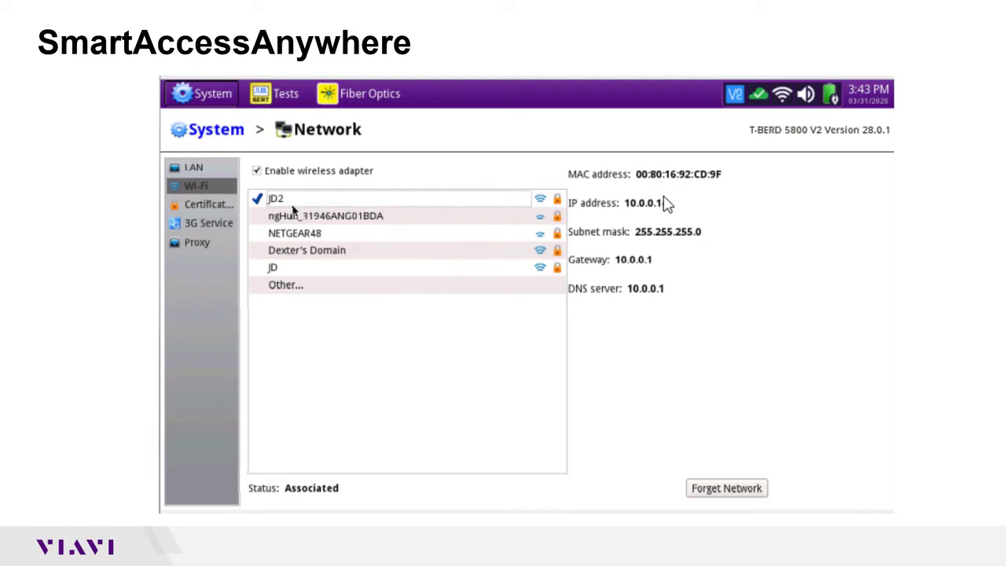
{"action": "left_click", "coordinate": [216, 129]}
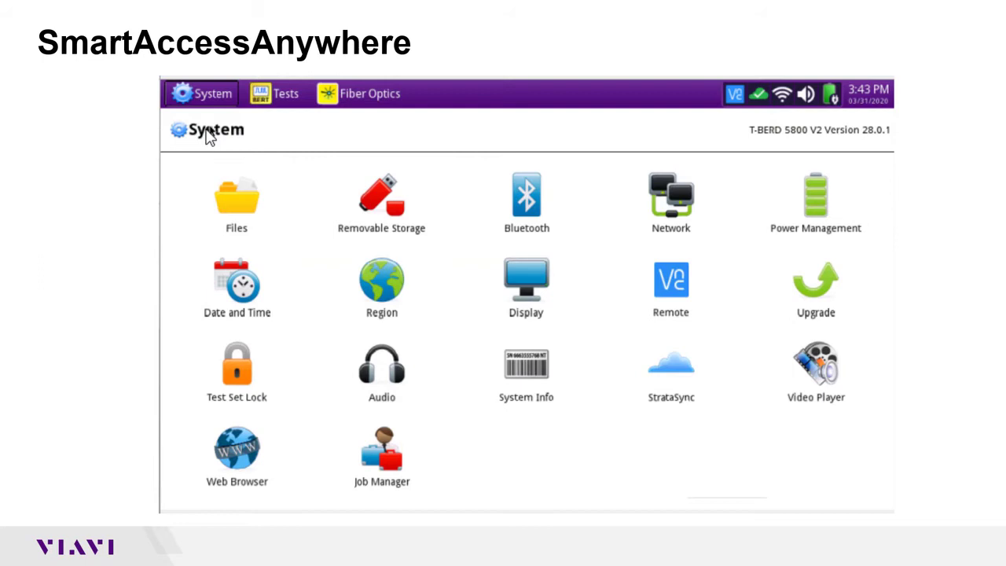
{"action": "mouse_move", "coordinate": [678, 291]}
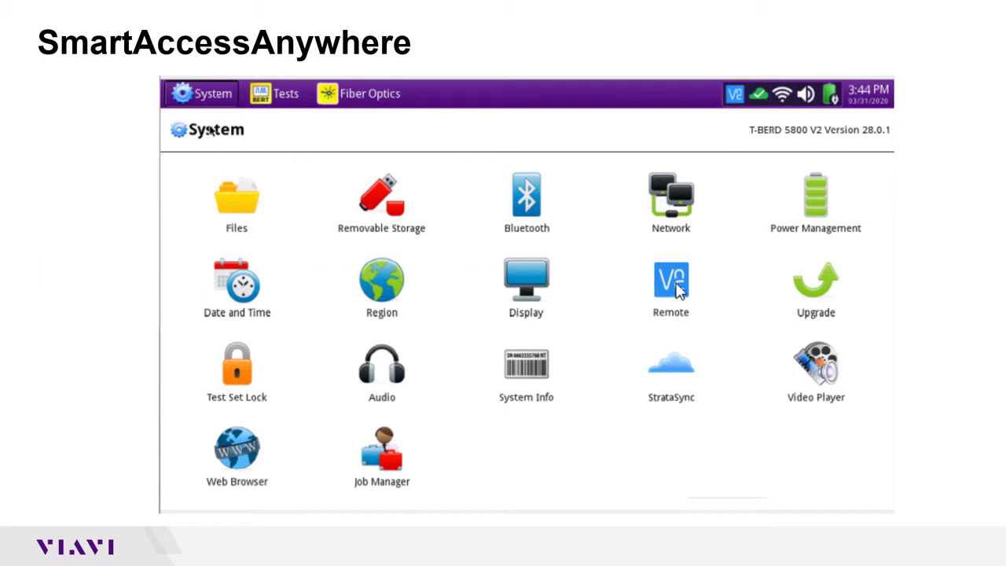
- Open Remote settings with VNC access enabled and tap Smart Access Anywhere Connect
{"action": "left_click", "coordinate": [671, 279]}
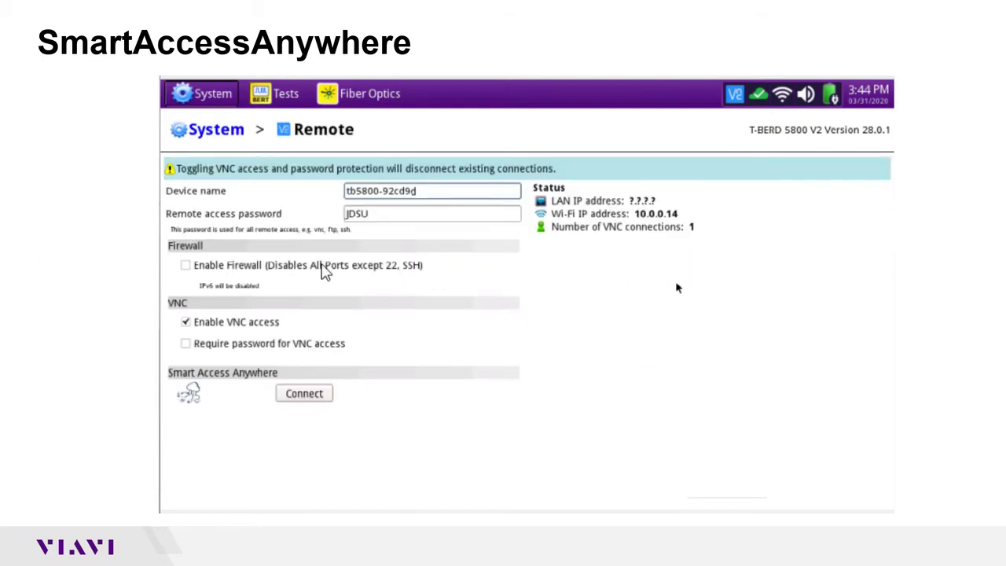
{"action": "mouse_move", "coordinate": [428, 171]}
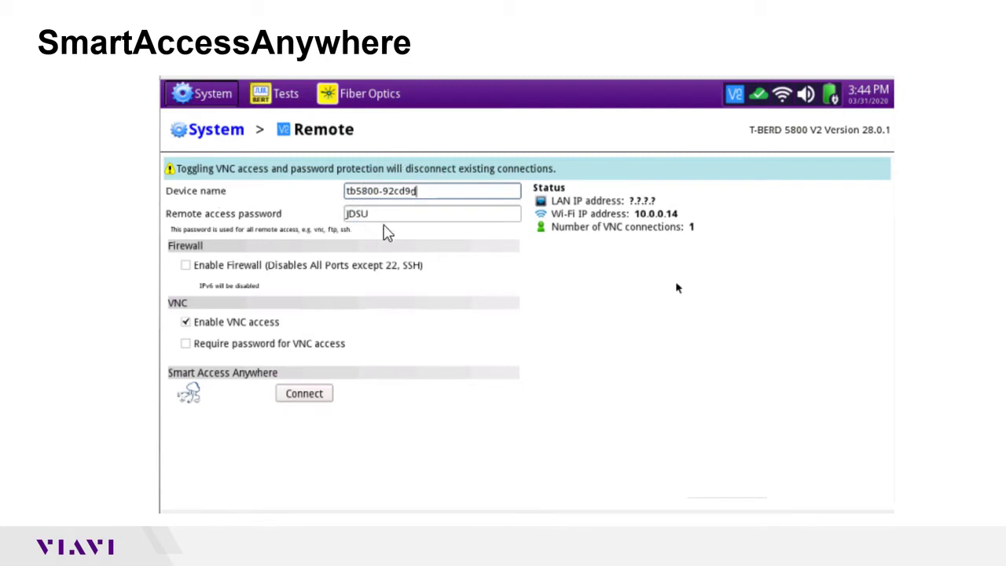
{"action": "mouse_move", "coordinate": [195, 329]}
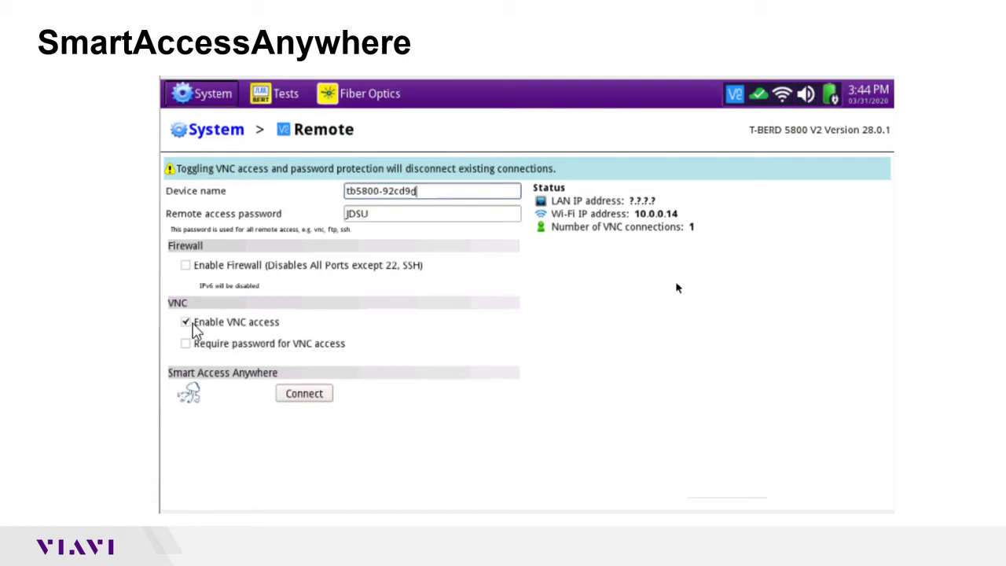
{"action": "mouse_move", "coordinate": [208, 372]}
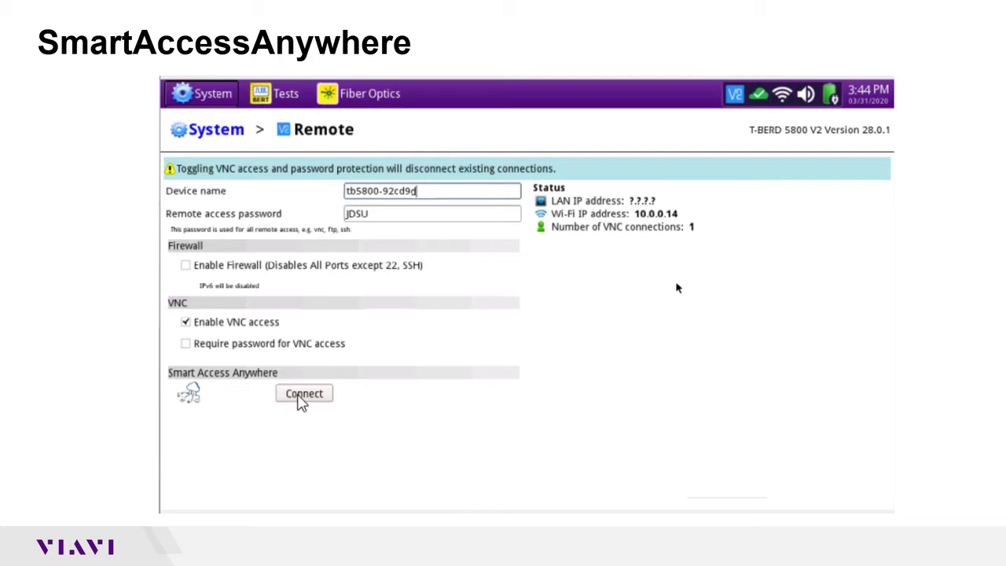
{"action": "left_click", "coordinate": [303, 393]}
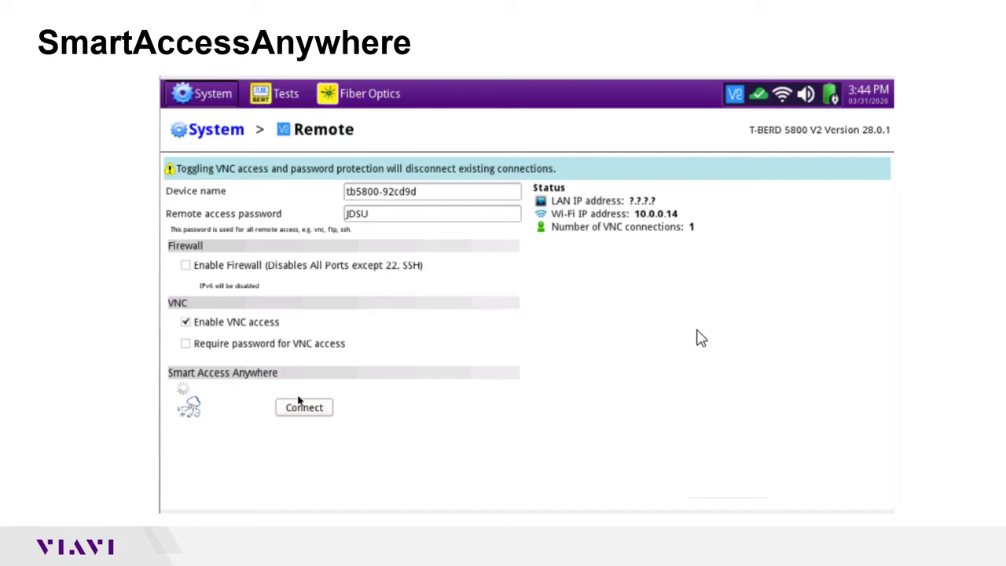
{"action": "mouse_move", "coordinate": [707, 260]}
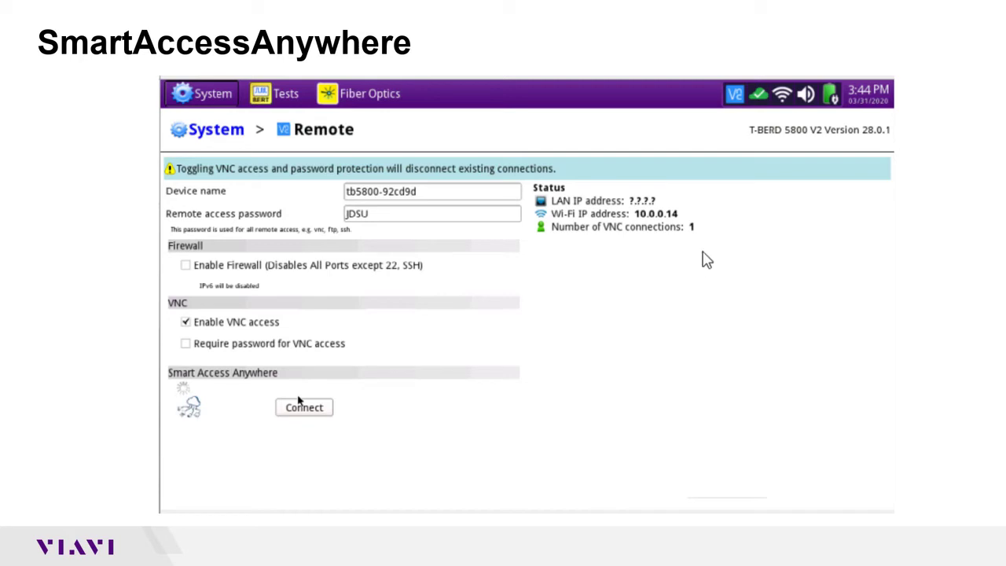
{"action": "mouse_move", "coordinate": [417, 306]}
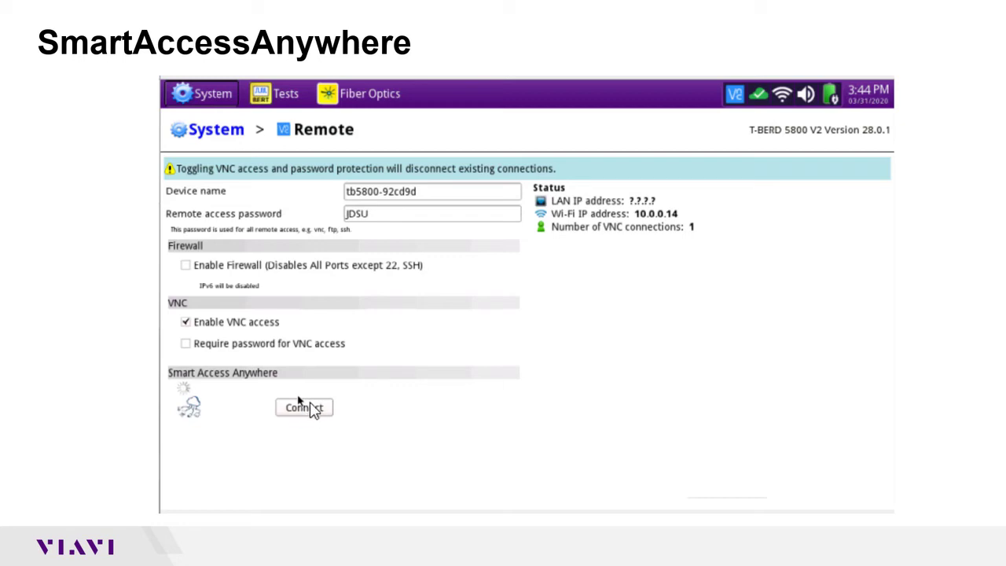
{"action": "mouse_move", "coordinate": [741, 268]}
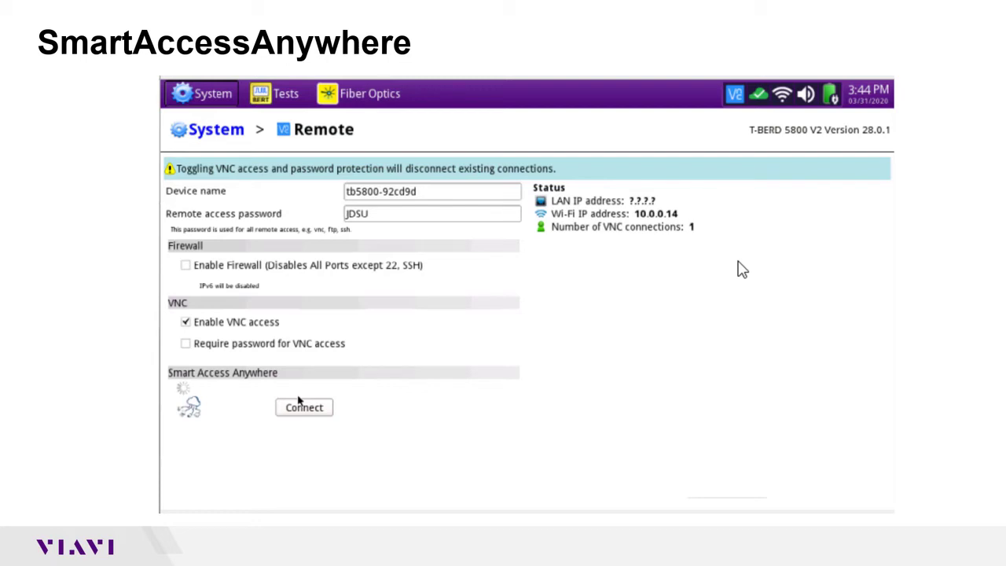
{"action": "mouse_move", "coordinate": [761, 360]}
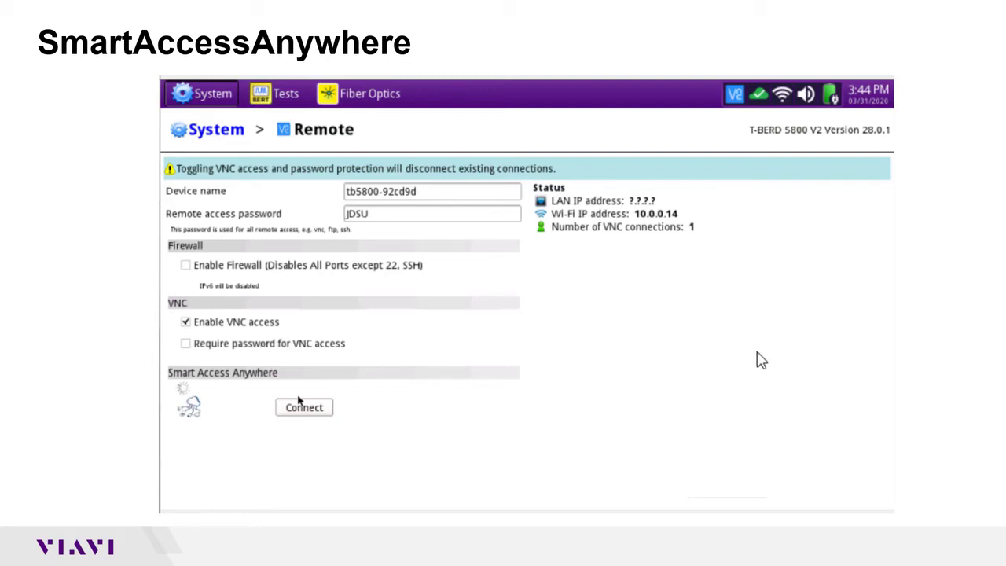
{"action": "mouse_move", "coordinate": [168, 395]}
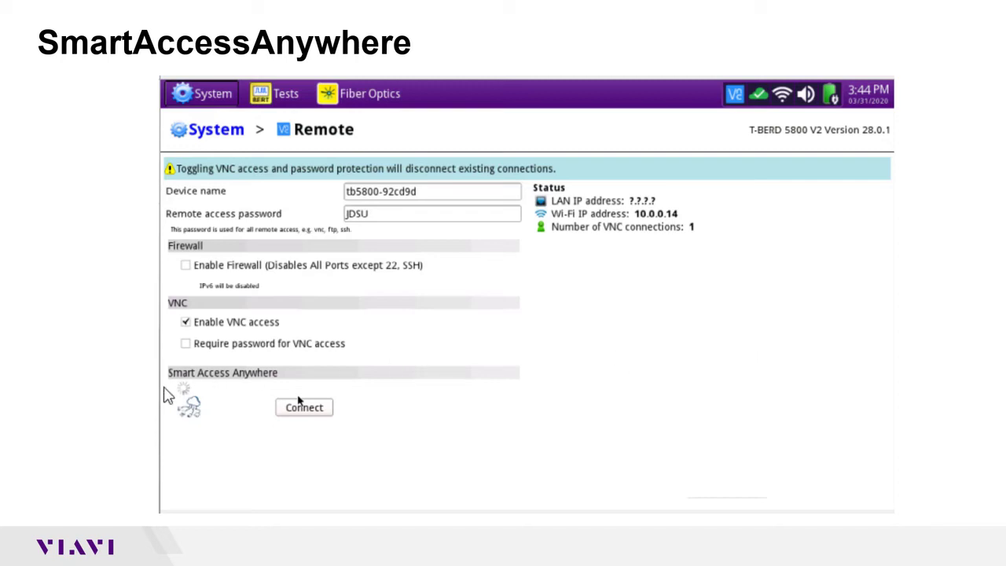
{"action": "mouse_move", "coordinate": [484, 381]}
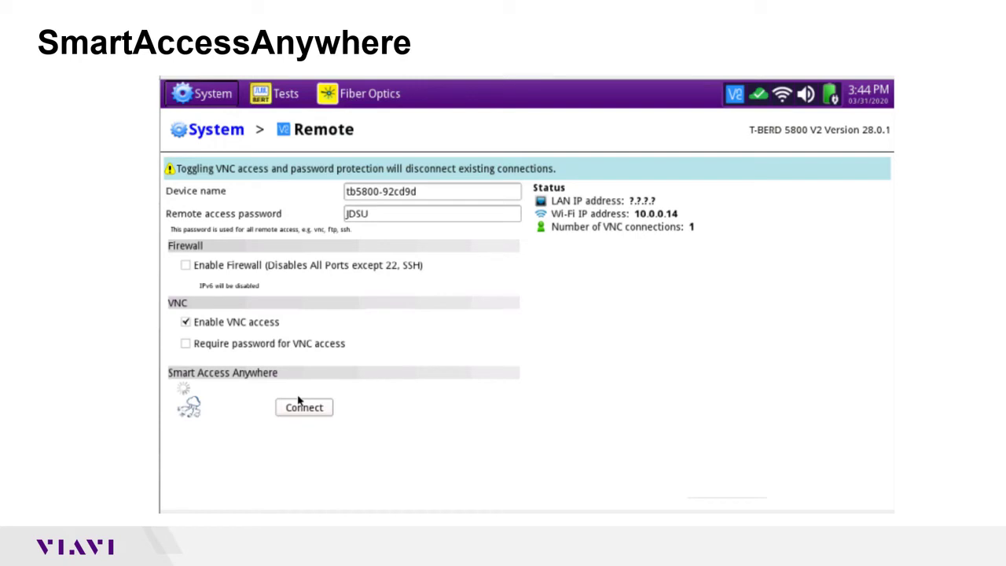
- Connect Smart Access Anywhere again to obtain a remote access code
{"action": "left_click", "coordinate": [303, 407]}
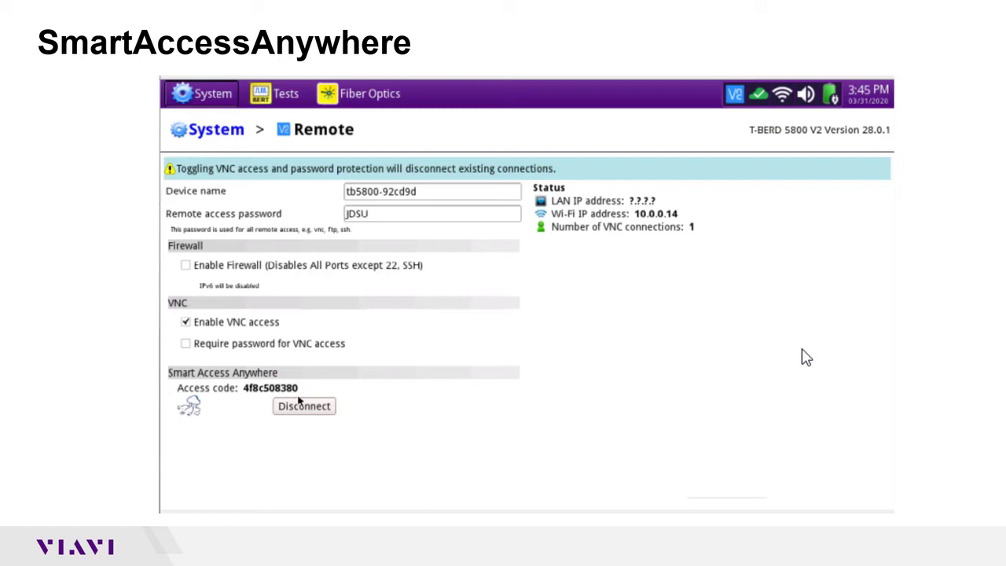
{"action": "mouse_move", "coordinate": [231, 406]}
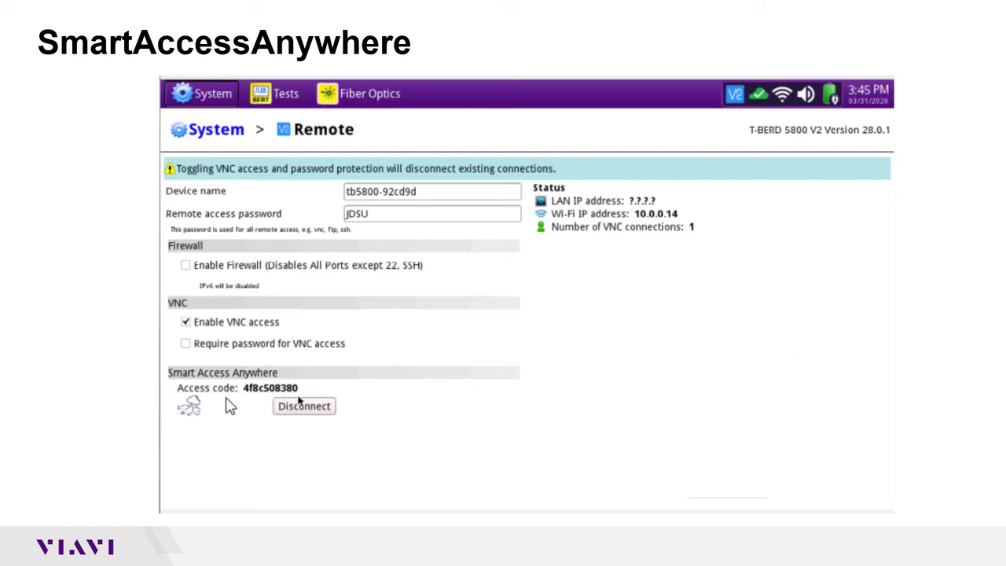
{"action": "mouse_move", "coordinate": [309, 396]}
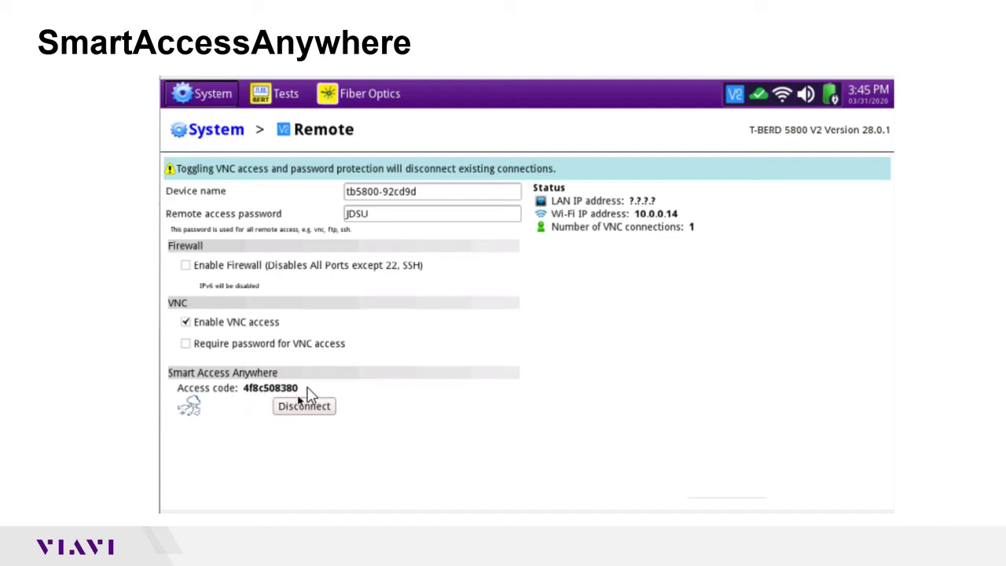
{"action": "mouse_move", "coordinate": [248, 292]}
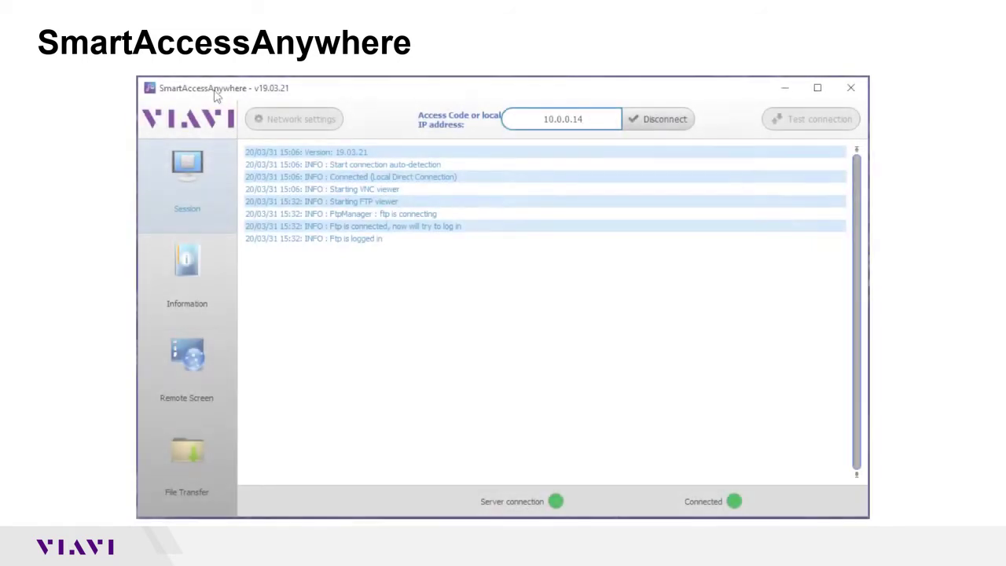
{"action": "left_click", "coordinate": [561, 119]}
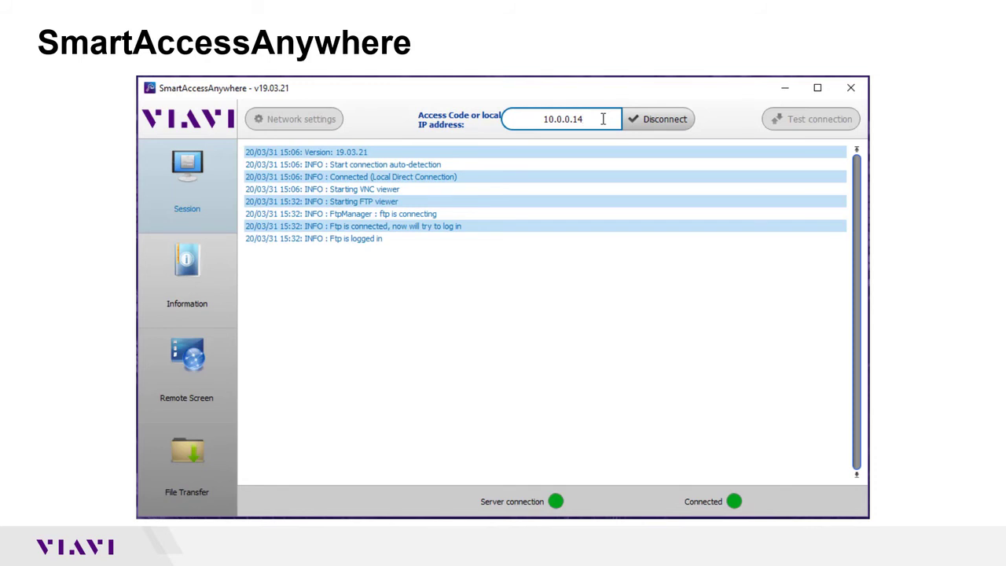
{"action": "left_click", "coordinate": [562, 119]}
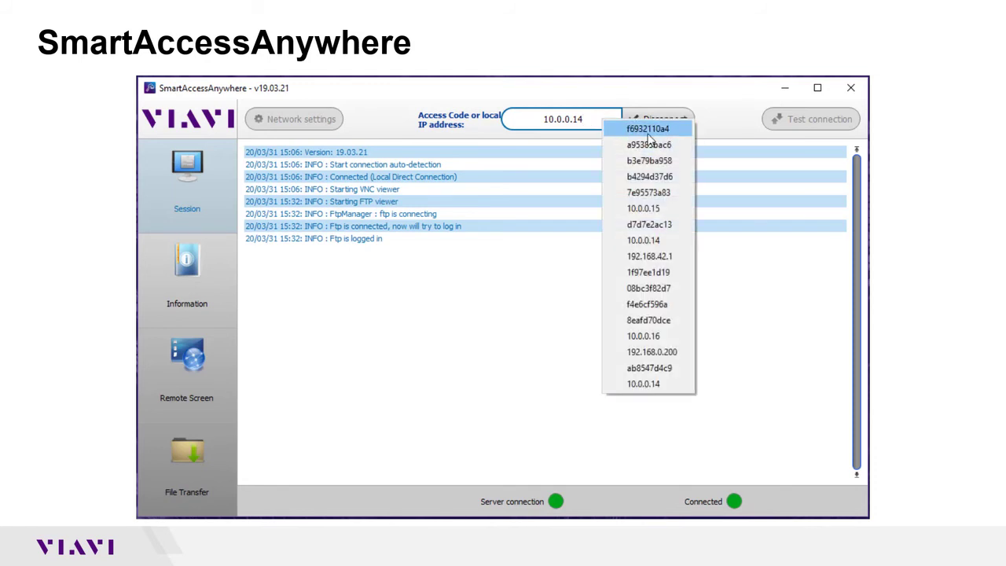
{"action": "mouse_move", "coordinate": [602, 126]}
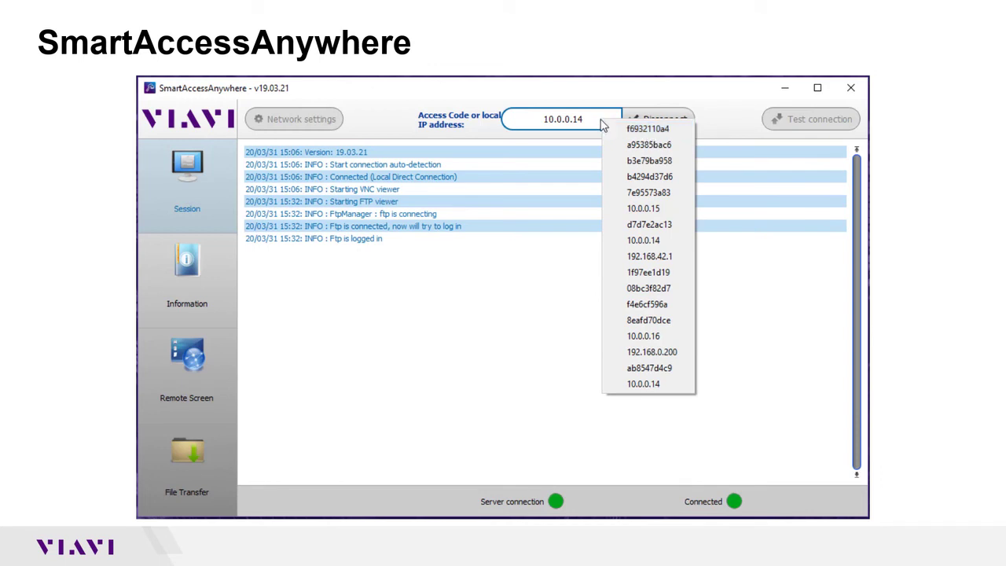
{"action": "mouse_move", "coordinate": [592, 123]}
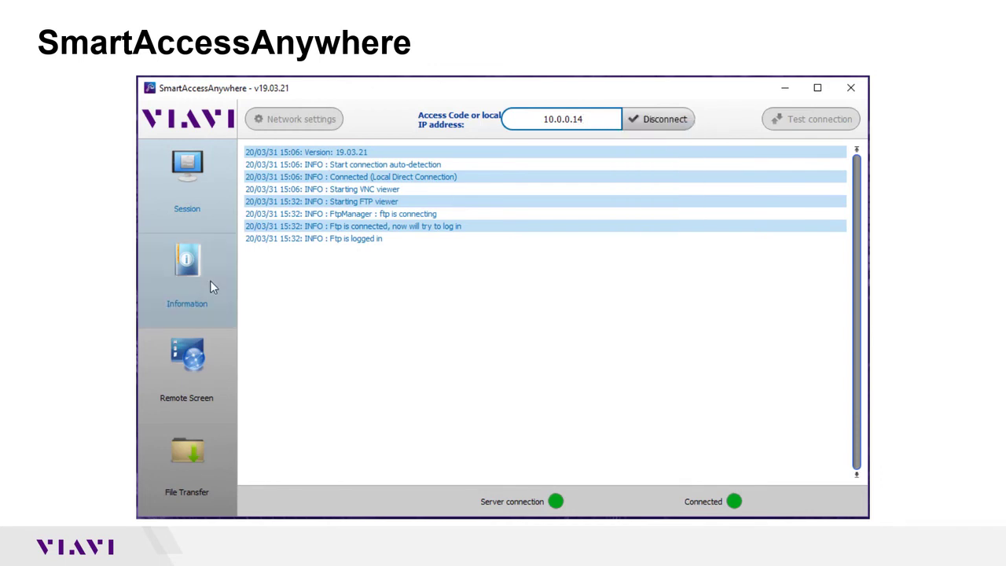
- View unit Information, the remote screen, then File Transfer with PC and unit folders
{"action": "left_click", "coordinate": [187, 279]}
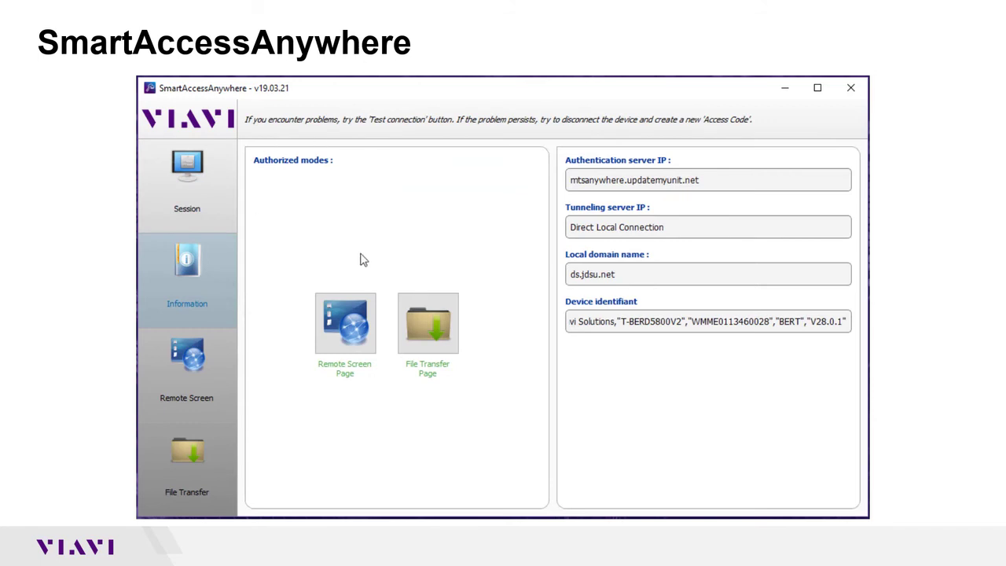
{"action": "mouse_move", "coordinate": [377, 224]}
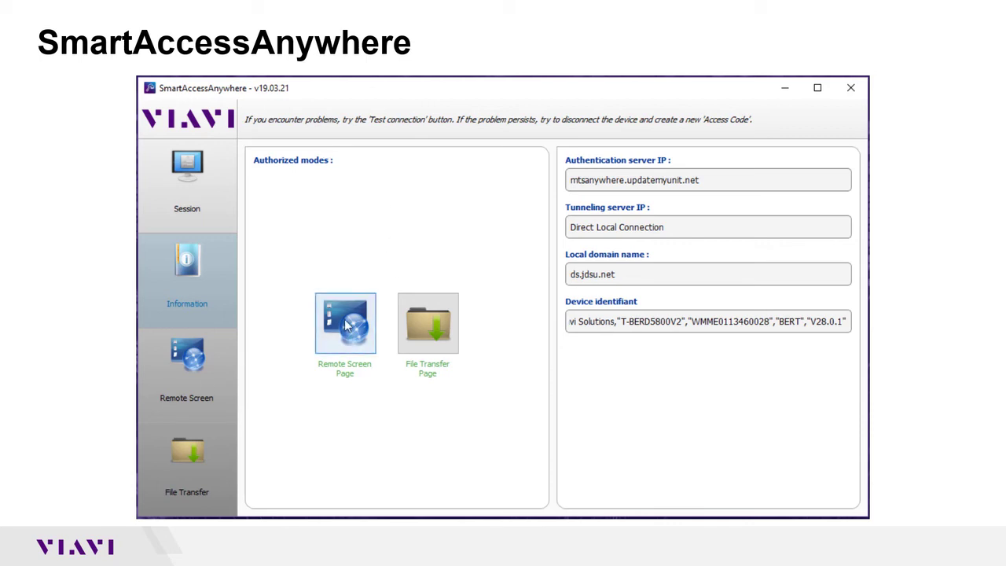
{"action": "left_click", "coordinate": [345, 323]}
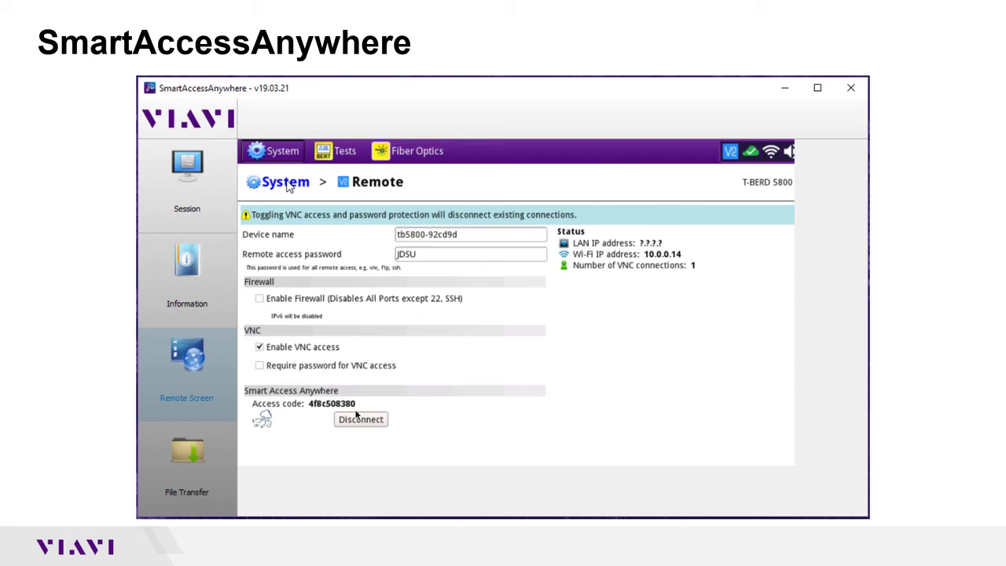
{"action": "left_click", "coordinate": [187, 456]}
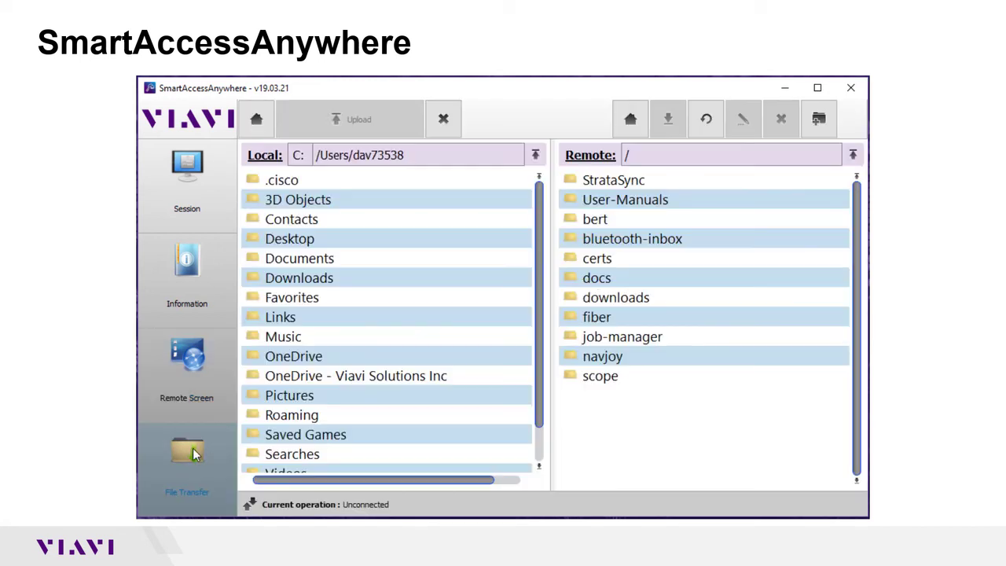
{"action": "mouse_move", "coordinate": [366, 289]}
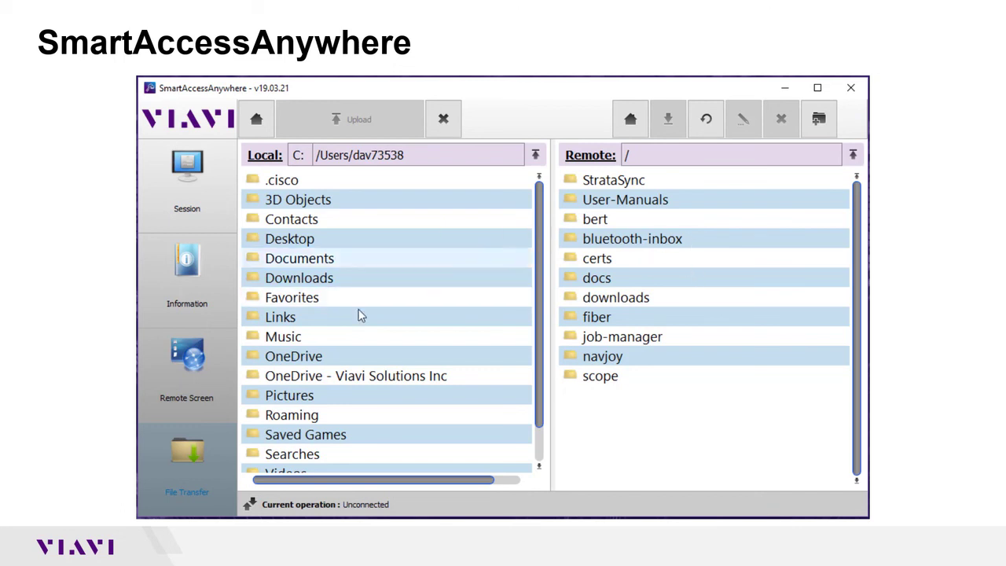
{"action": "mouse_move", "coordinate": [342, 329]}
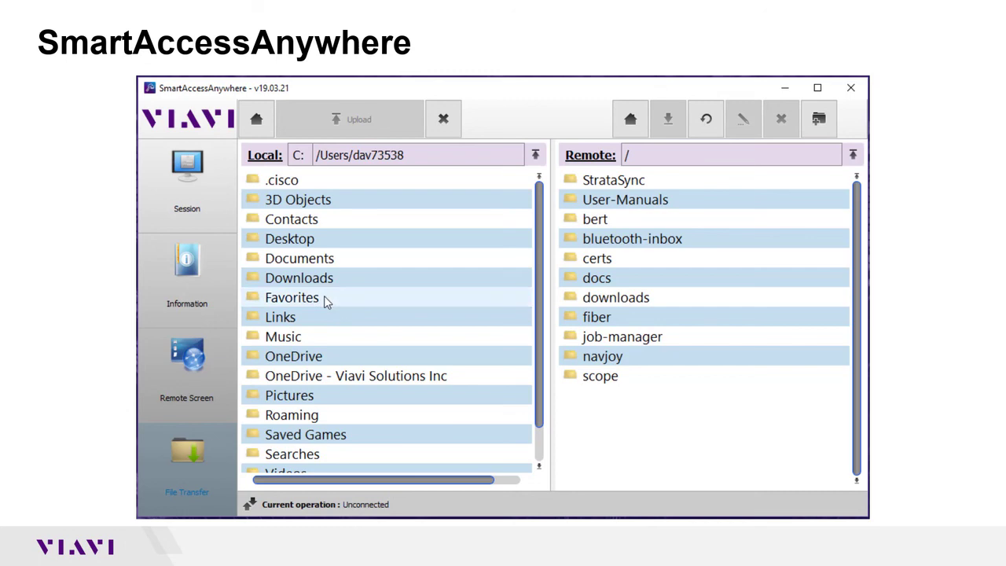
{"action": "mouse_move", "coordinate": [569, 240]}
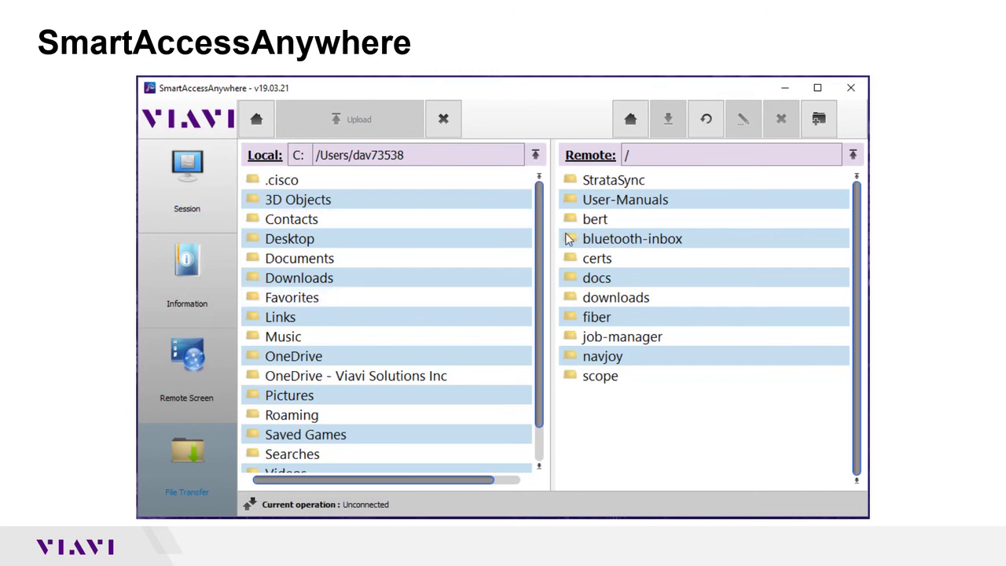
{"action": "mouse_move", "coordinate": [582, 116]}
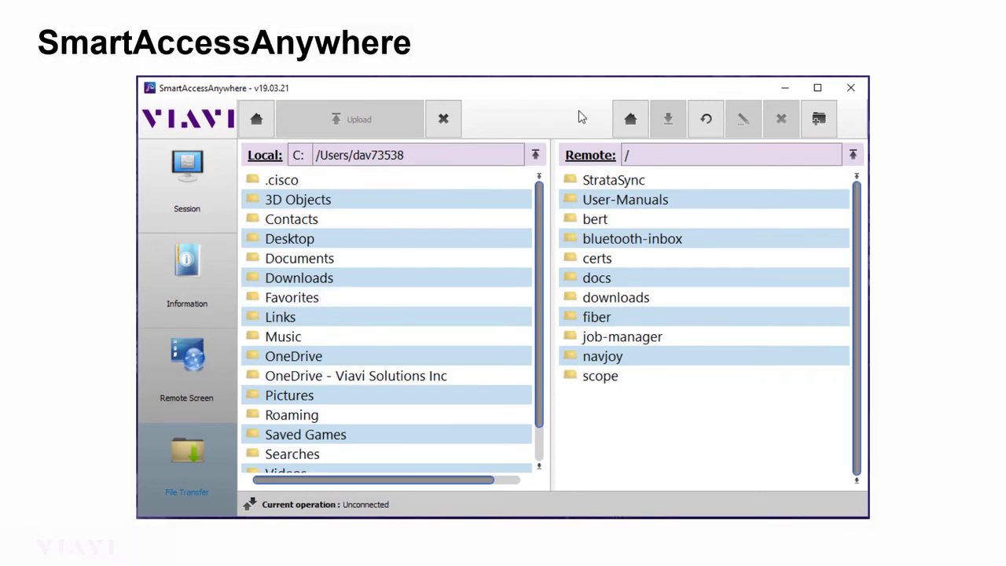